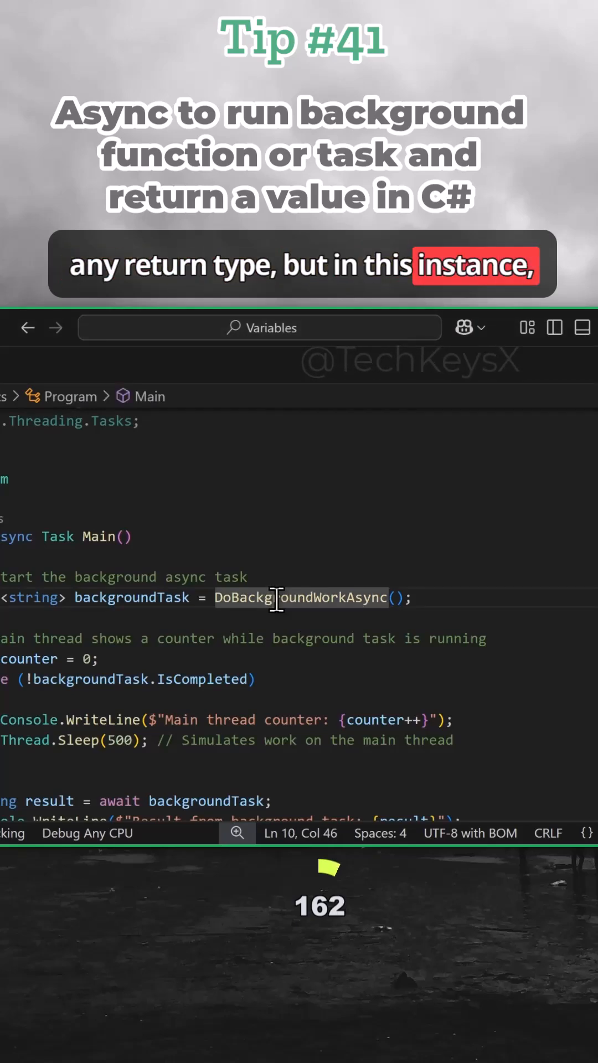
# - Scroll Program.cs down to the DoBackgroundWorkAsync method returning "hello"
pyautogui.scroll(-3)
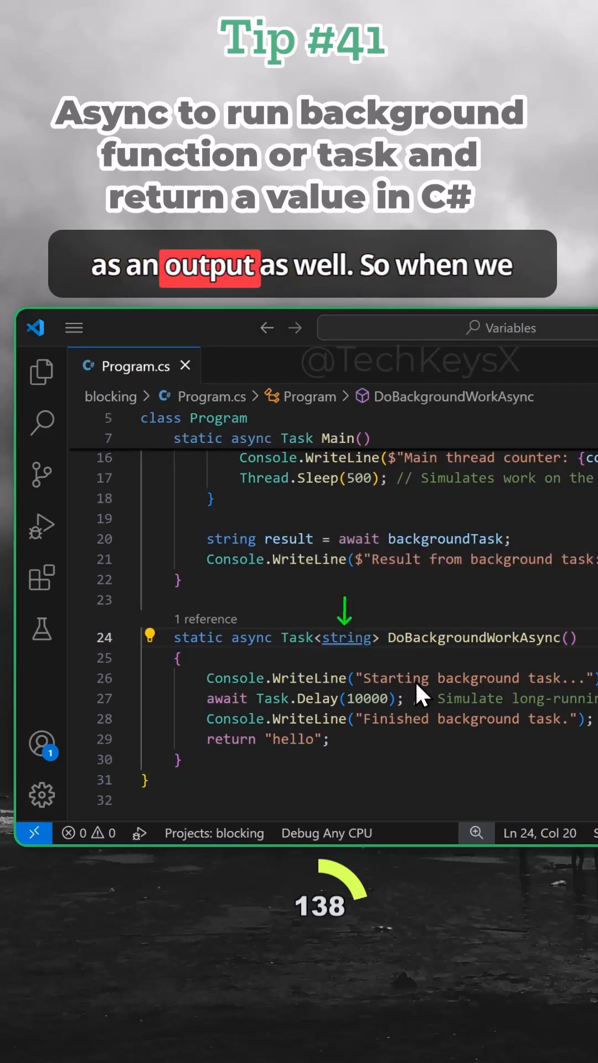
# - Place the caret on Main's 'string result = await backgroundTask;' line
pyautogui.doubleClick(229, 739)
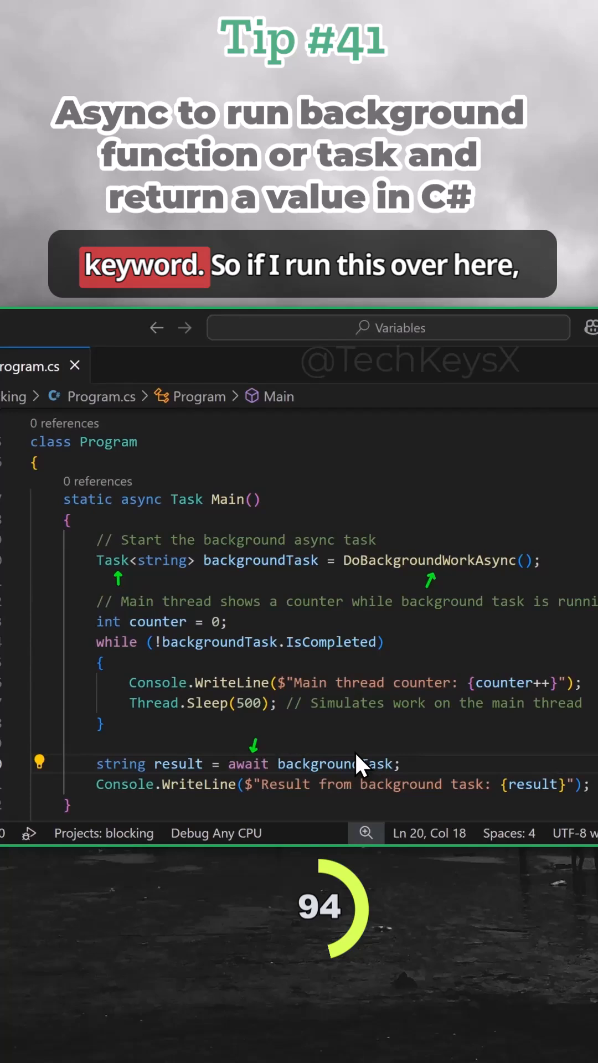
# - Run the program to see 'Result from background task: hello', then select the string return type
pyautogui.click(331, 364)
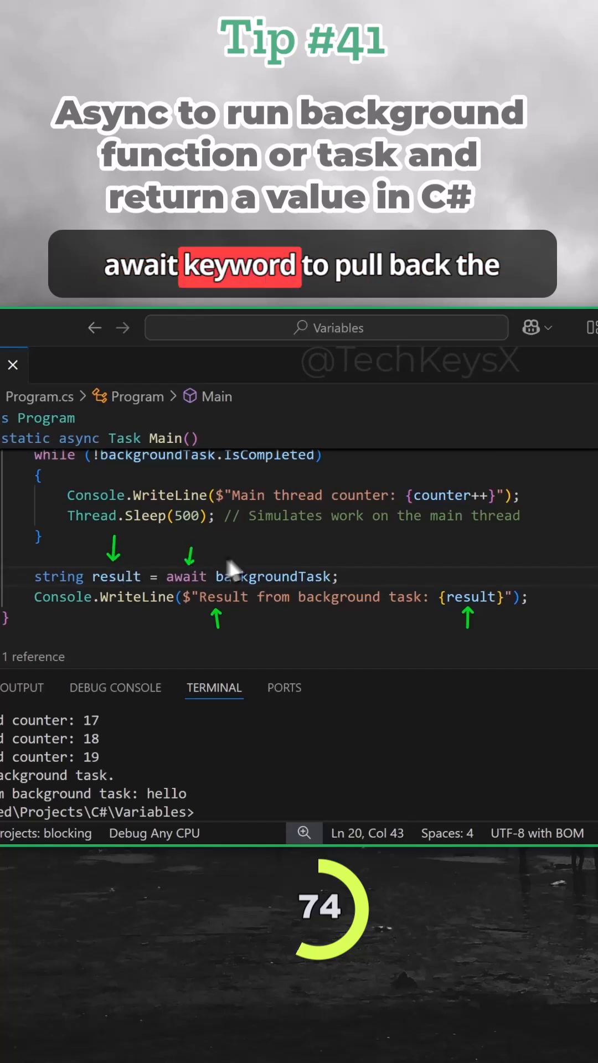
pyautogui.doubleClick(186, 575)
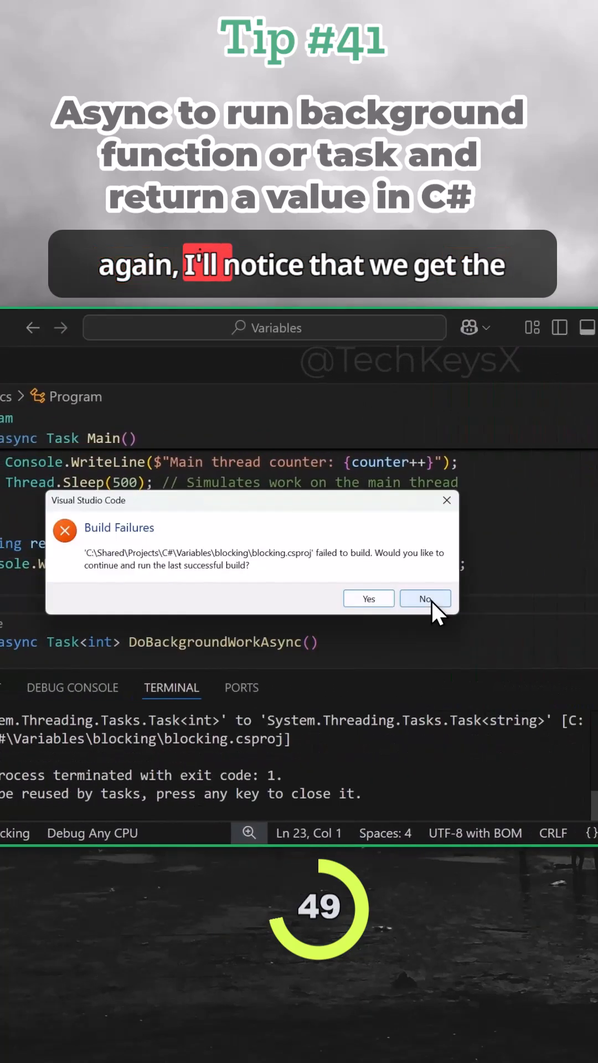
# - Answer No to running the last successful build after the Task<int> build failure
pyautogui.click(425, 599)
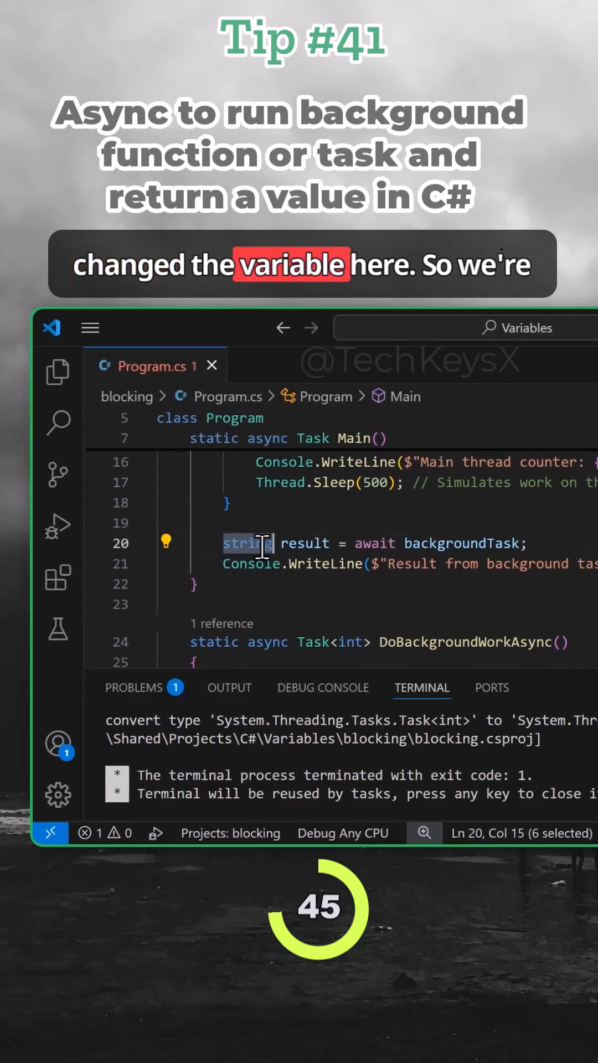
# - Declare result as int and rerun so the terminal prints 'Result from background task: 1'
pyautogui.write('int')
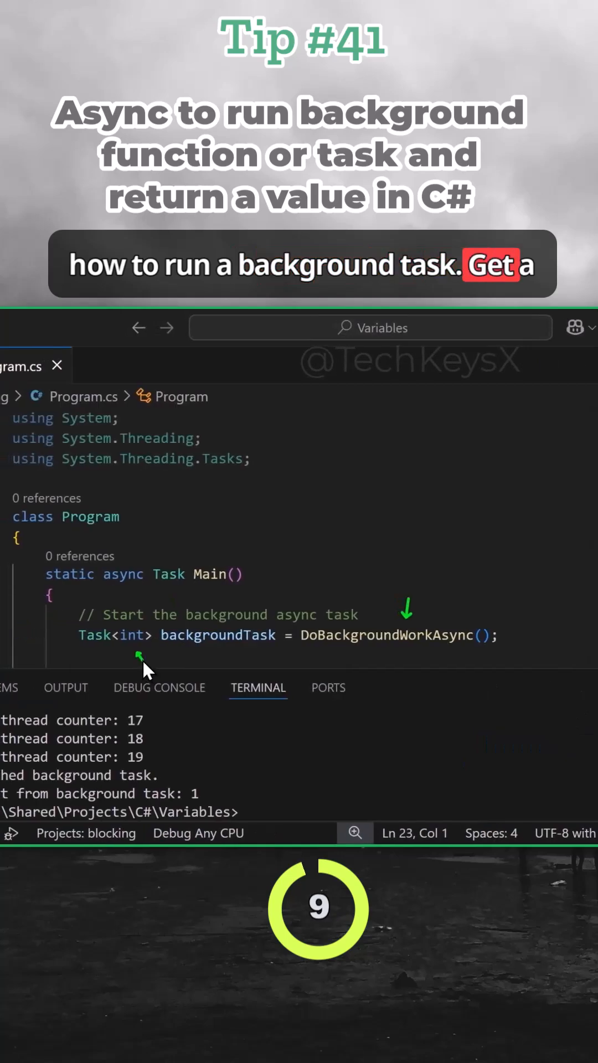
pyautogui.scroll(-3)
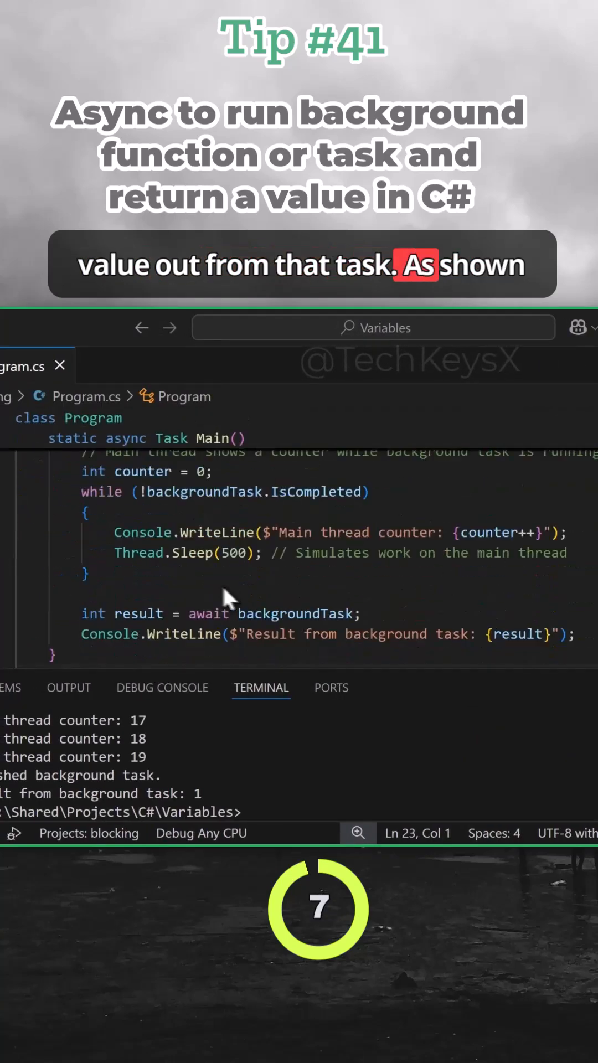